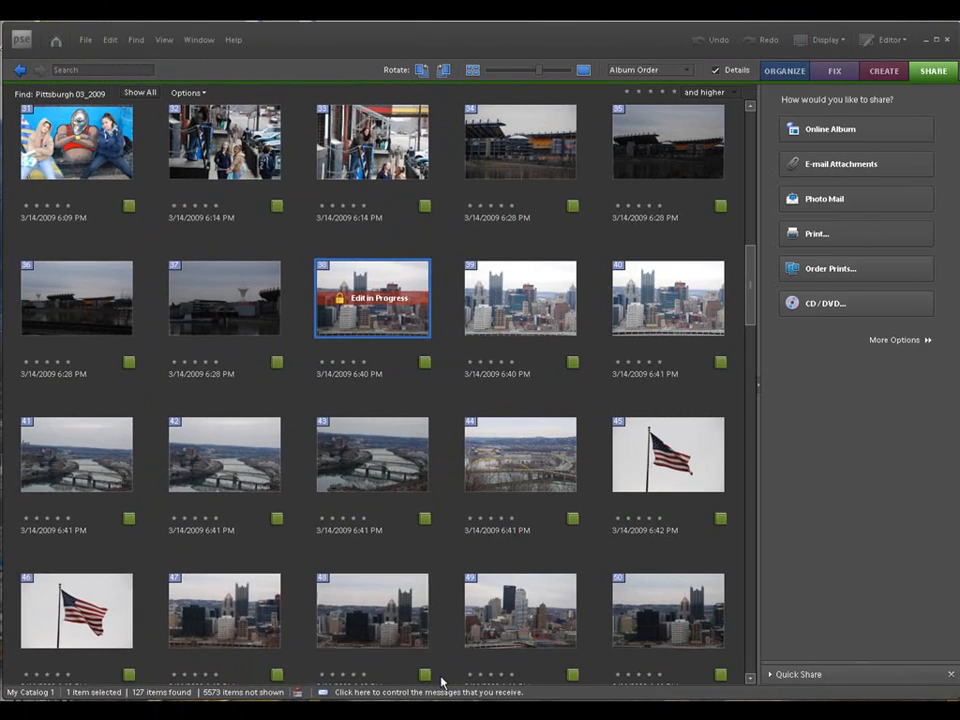
Open the Pittsburgh skyline photo for full editing and bring up the File menu.
click(372, 610)
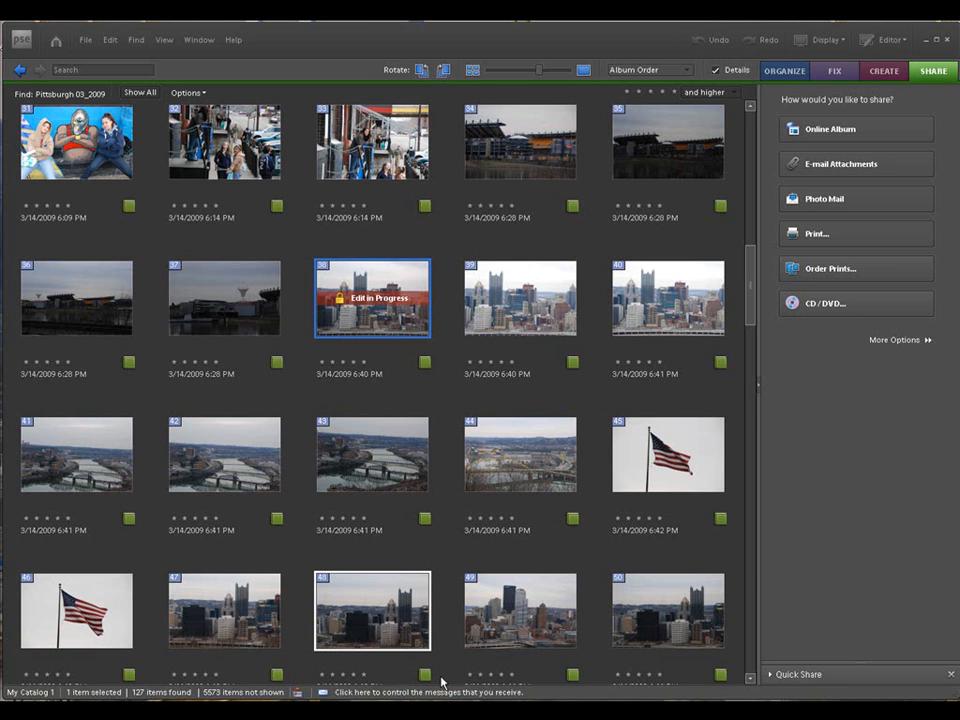
click(667, 454)
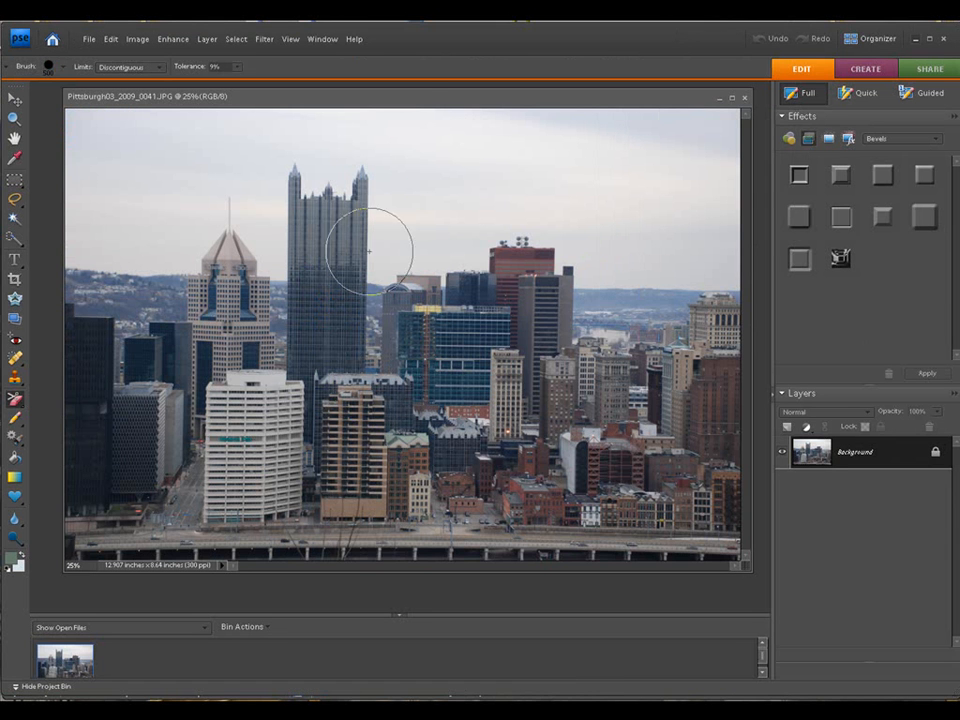
mouse_move(423, 77)
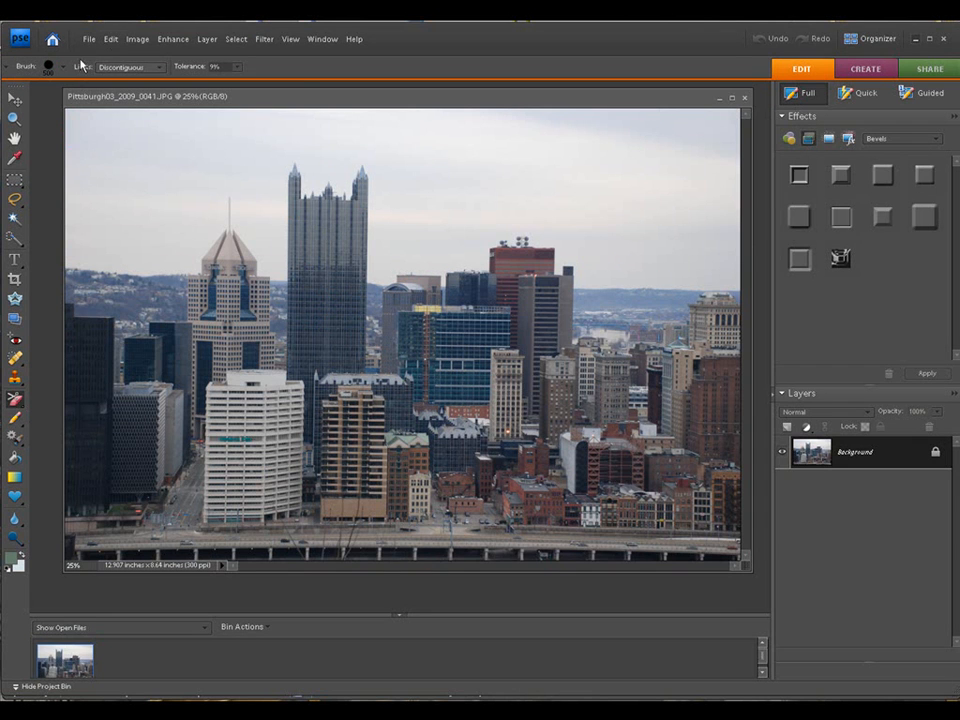
click(89, 38)
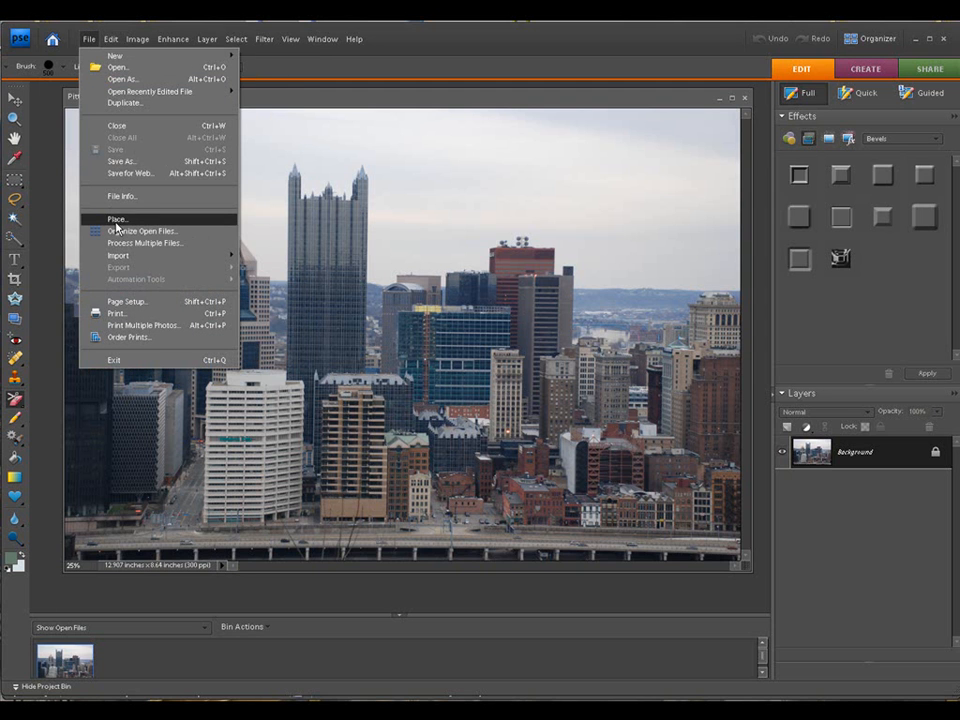
Place Pittsburgh03_2009_0042.JPG from the list-view file dialog into the skyline photo.
click(117, 219)
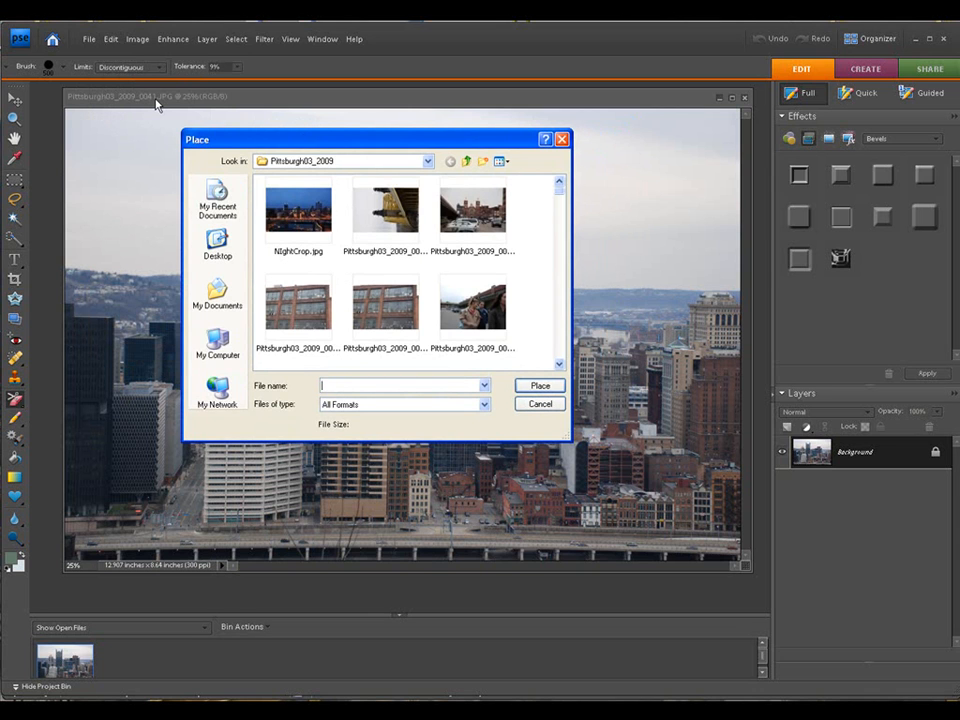
mouse_move(557, 195)
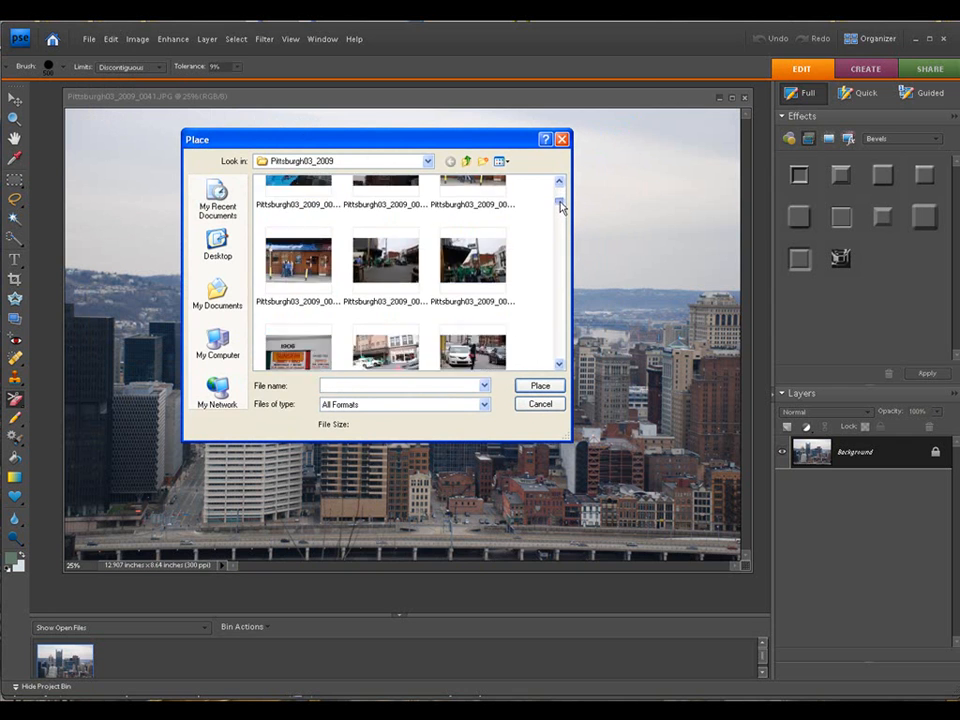
click(501, 161)
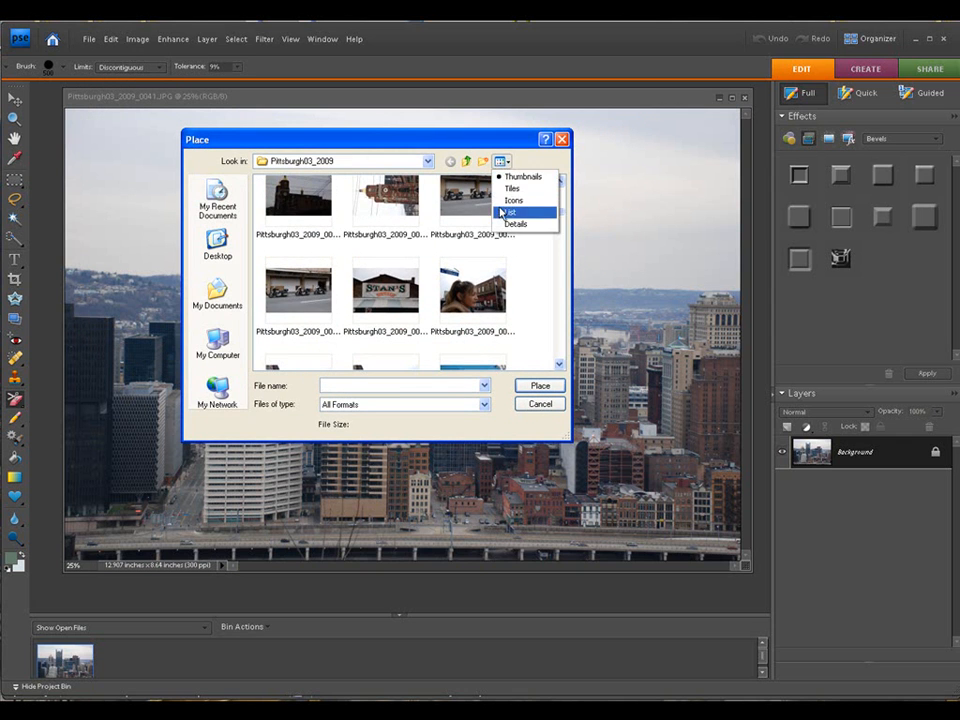
click(515, 223)
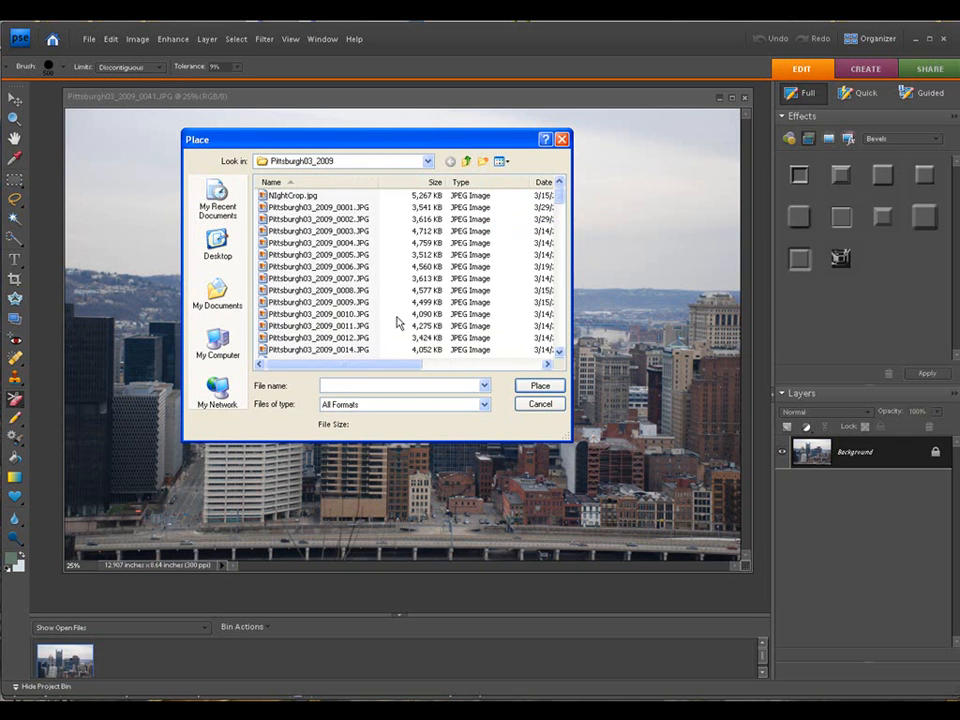
mouse_move(378, 320)
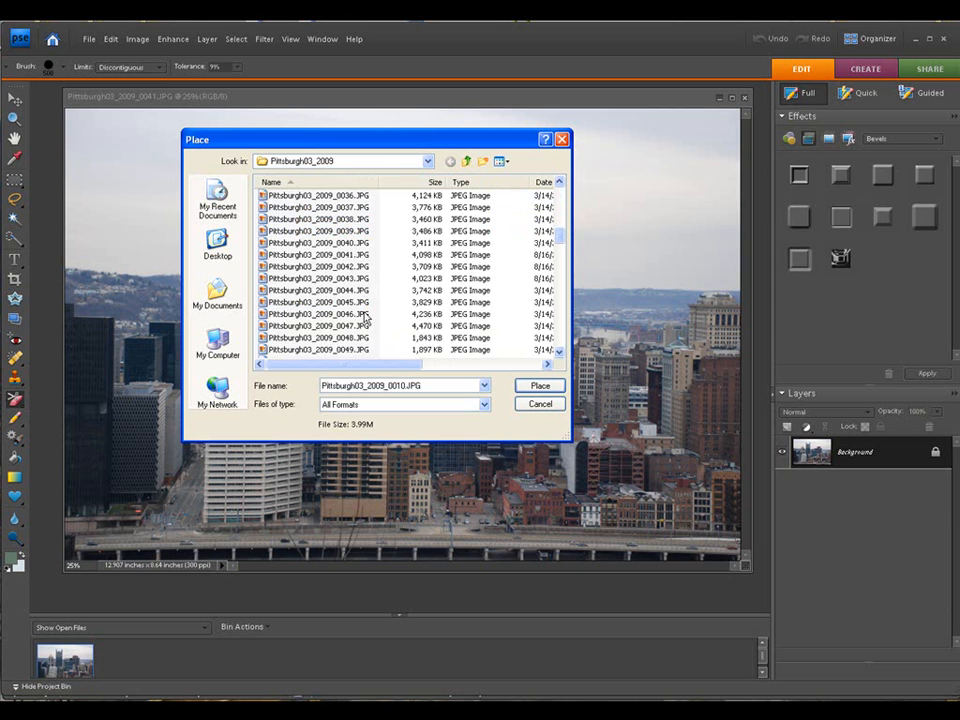
click(318, 266)
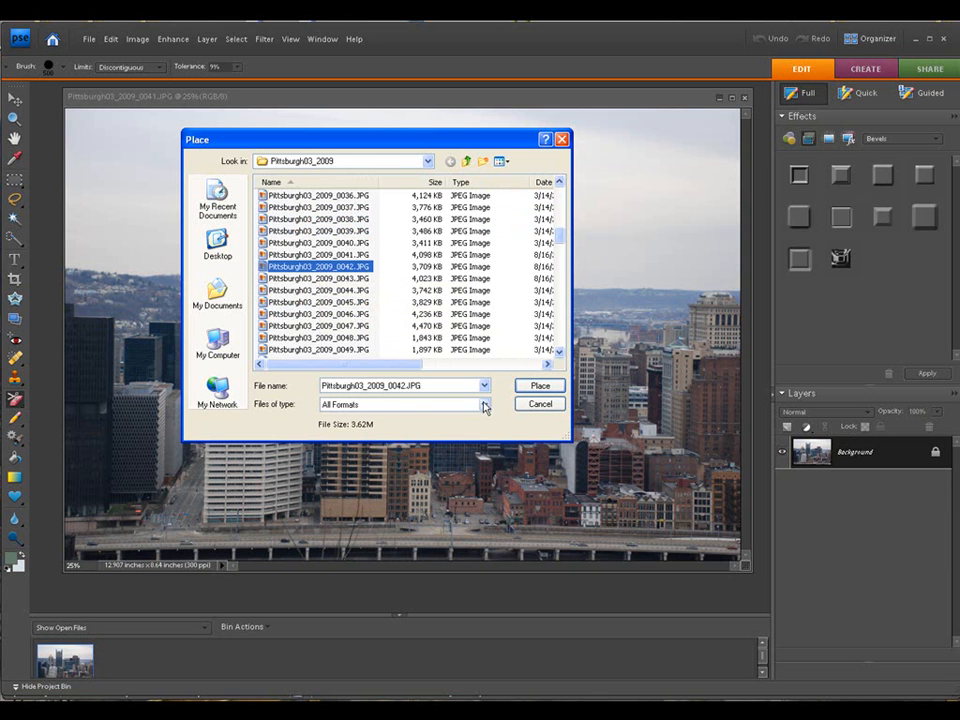
click(540, 403)
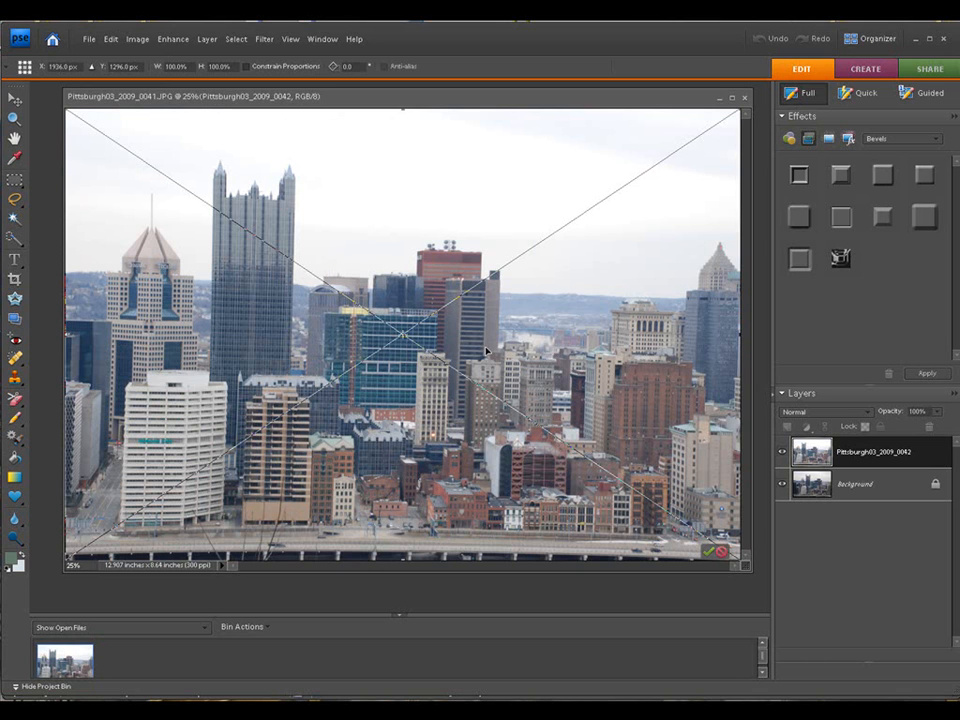
mouse_move(813, 485)
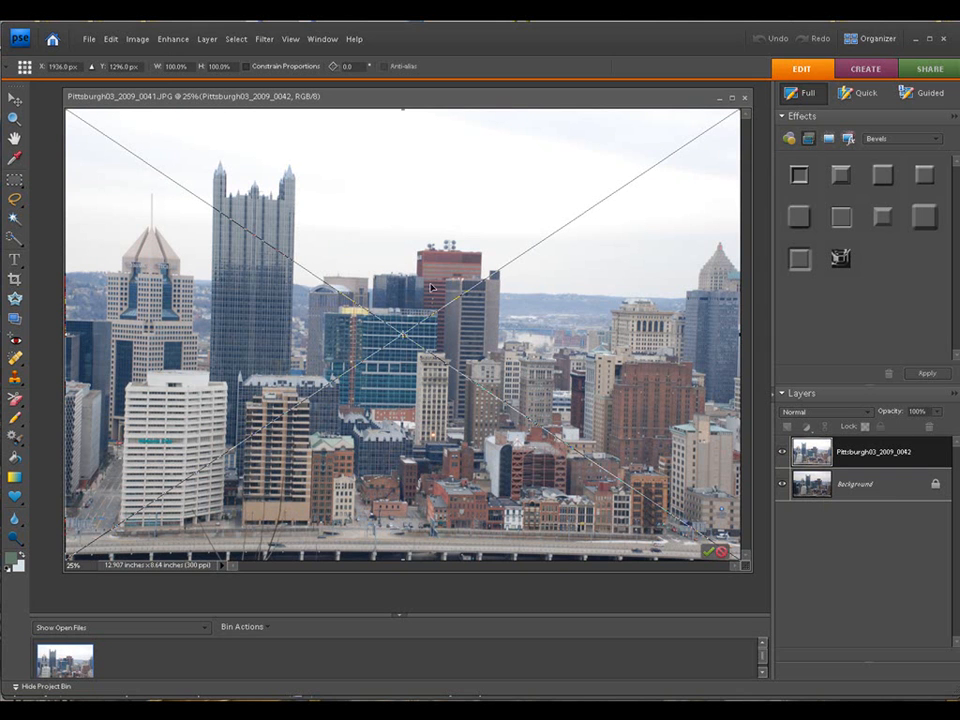
mouse_move(820, 452)
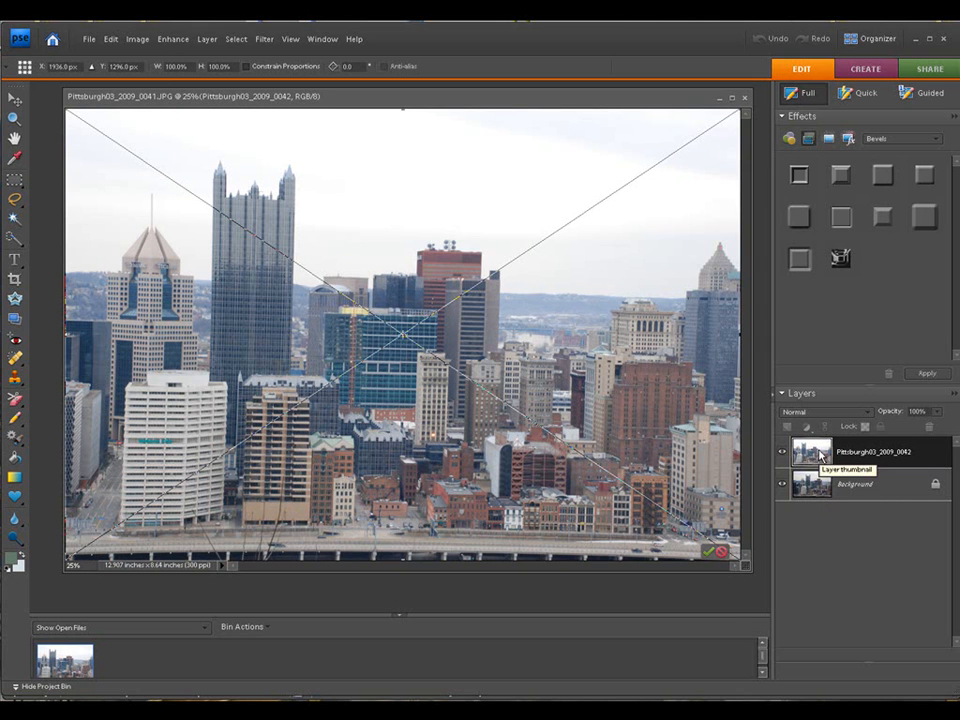
mouse_move(397, 271)
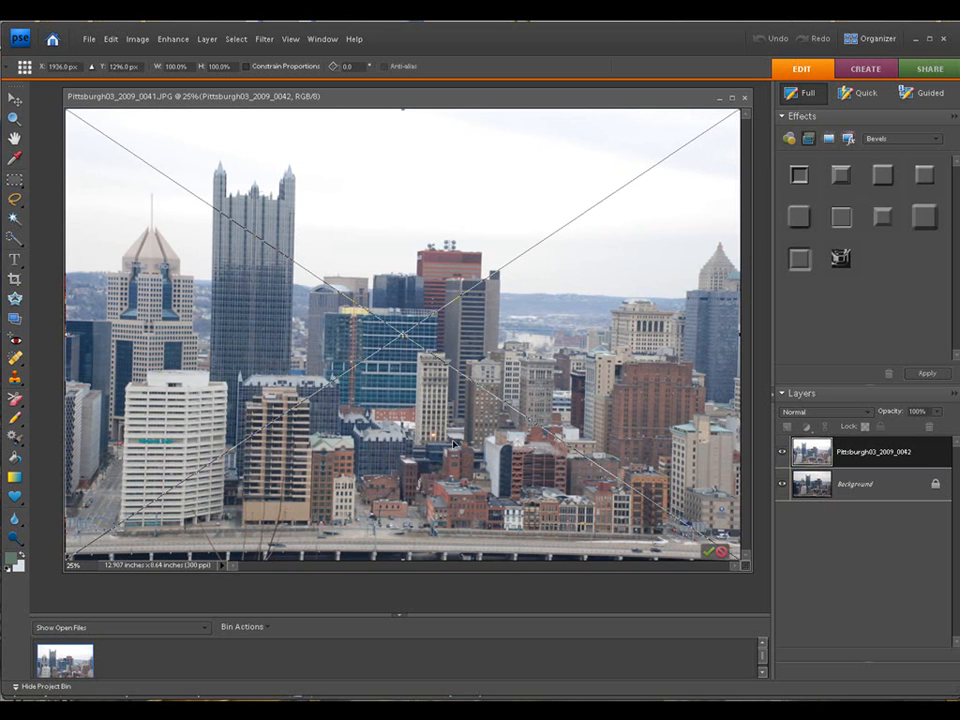
mouse_move(683, 550)
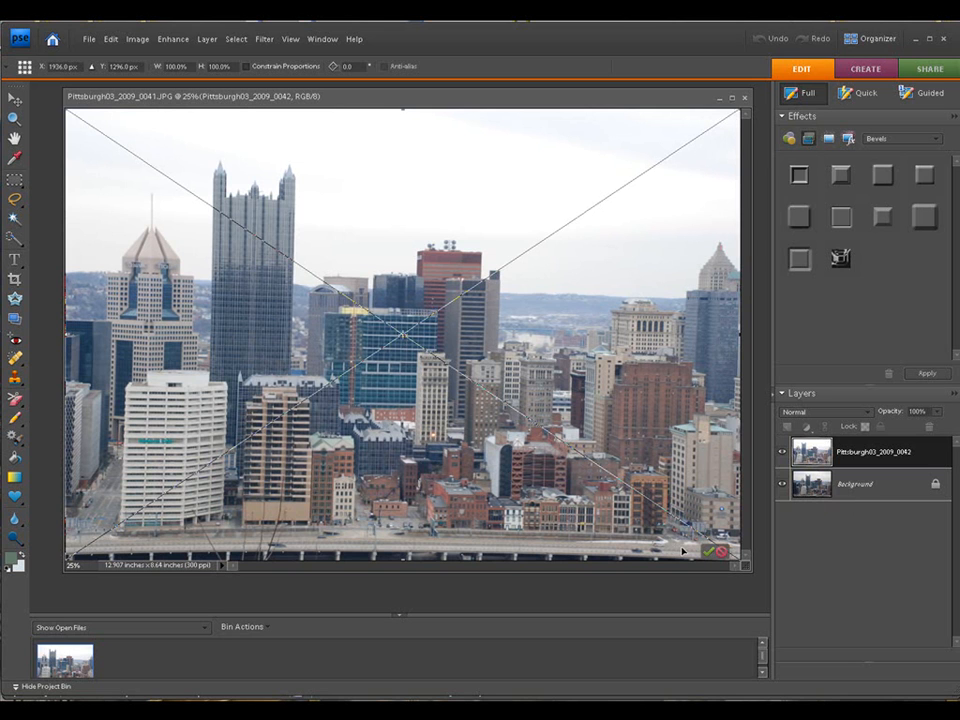
Commit the placed Pittsburgh03_2009_0042 photo as a separate layer.
click(708, 551)
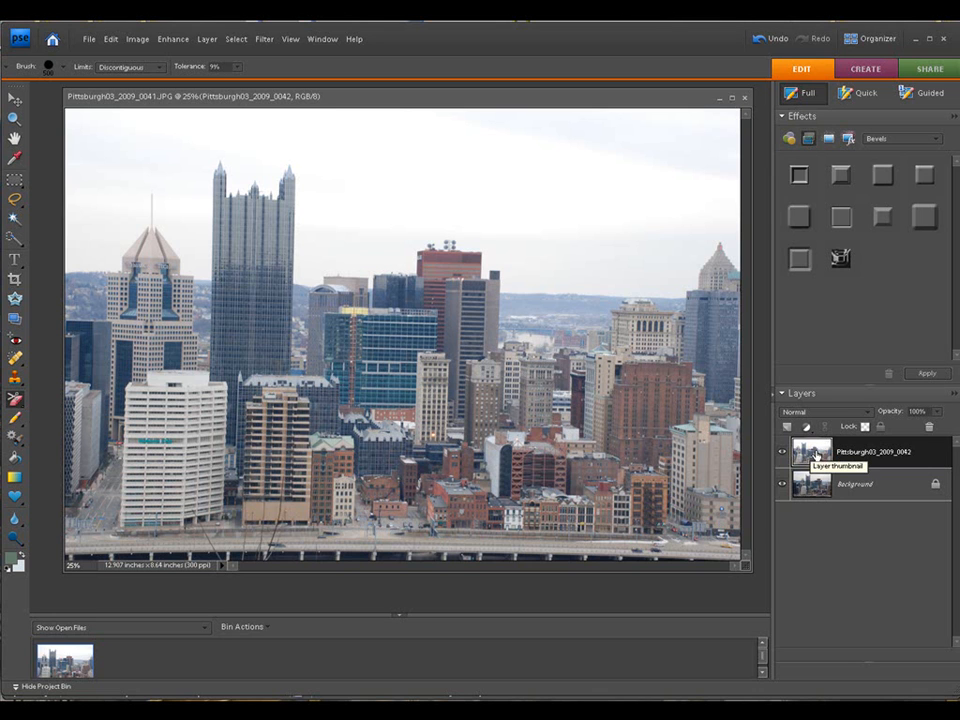
mouse_move(820, 455)
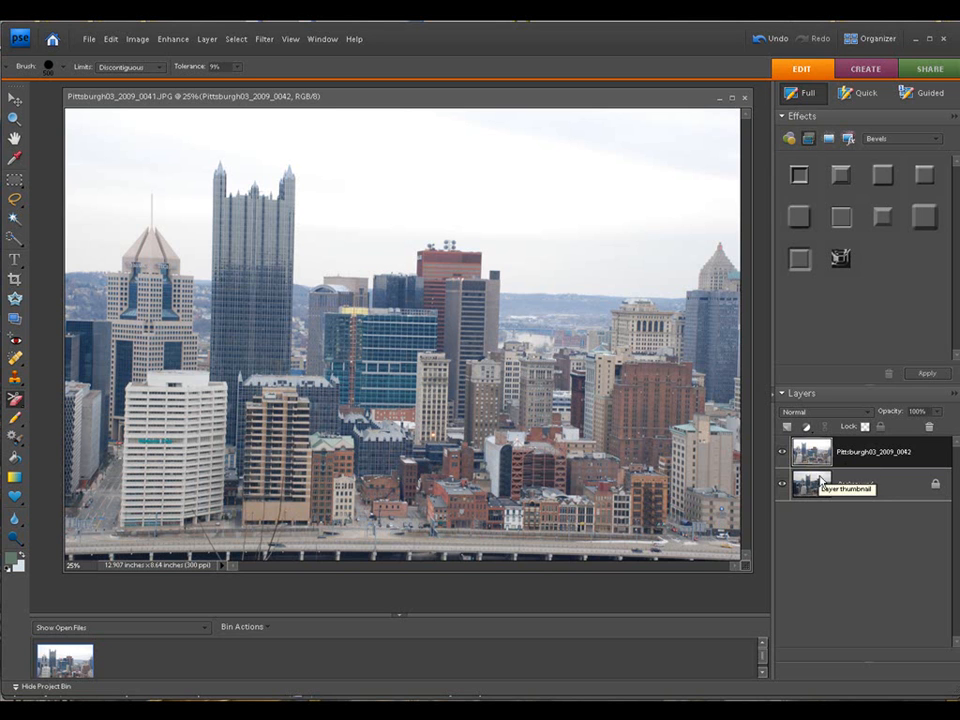
mouse_move(812, 485)
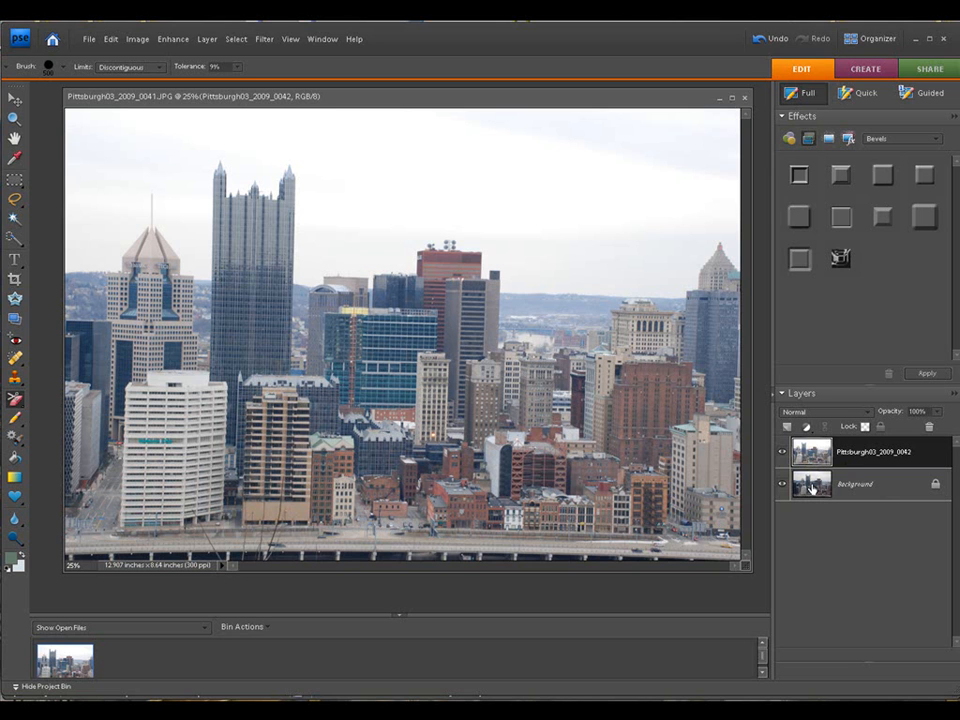
mouse_move(812, 487)
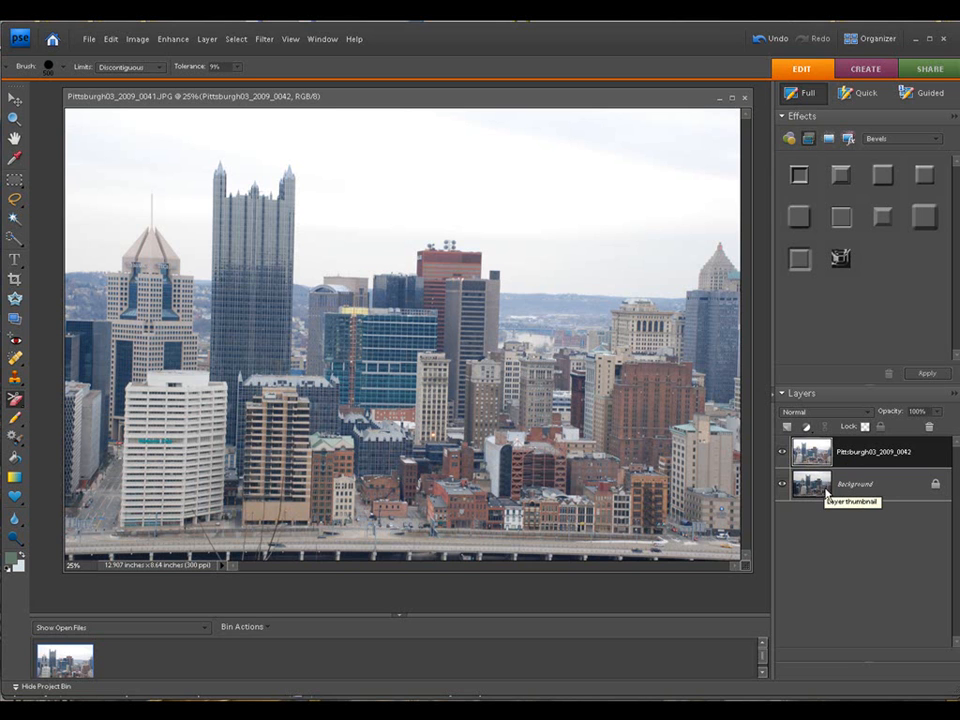
mouse_move(825, 492)
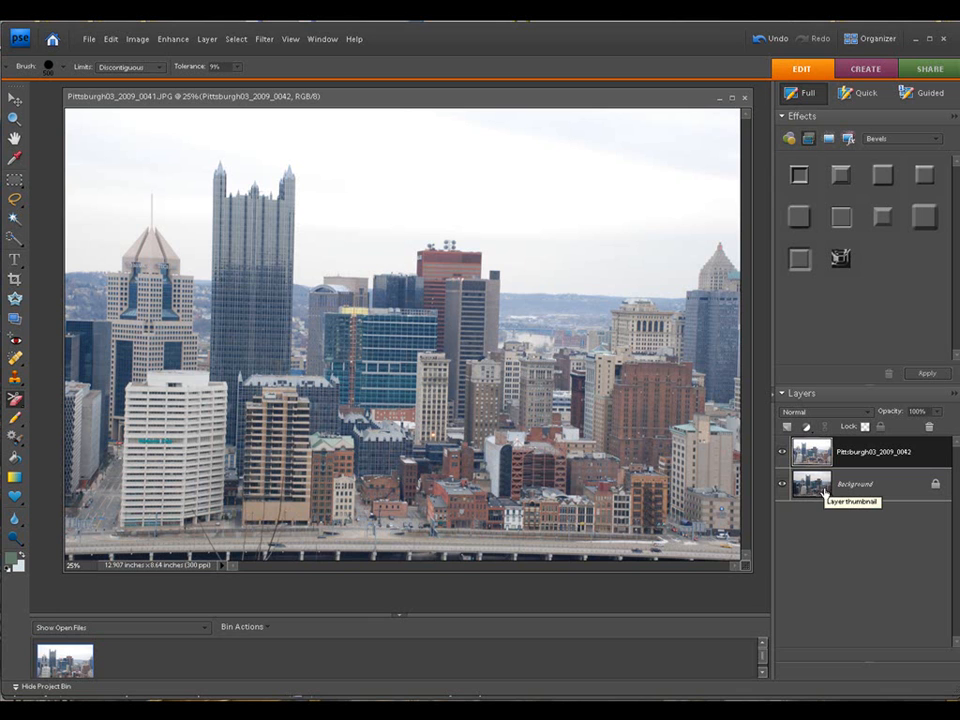
mouse_move(826, 495)
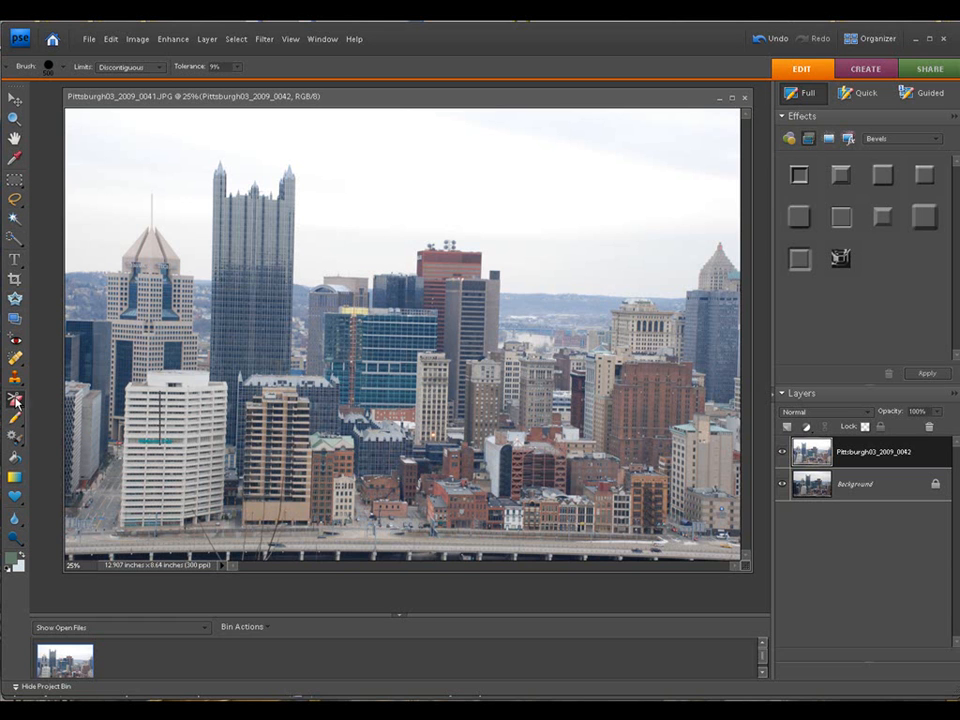
Switch the eraser to the Background Eraser tool.
click(15, 399)
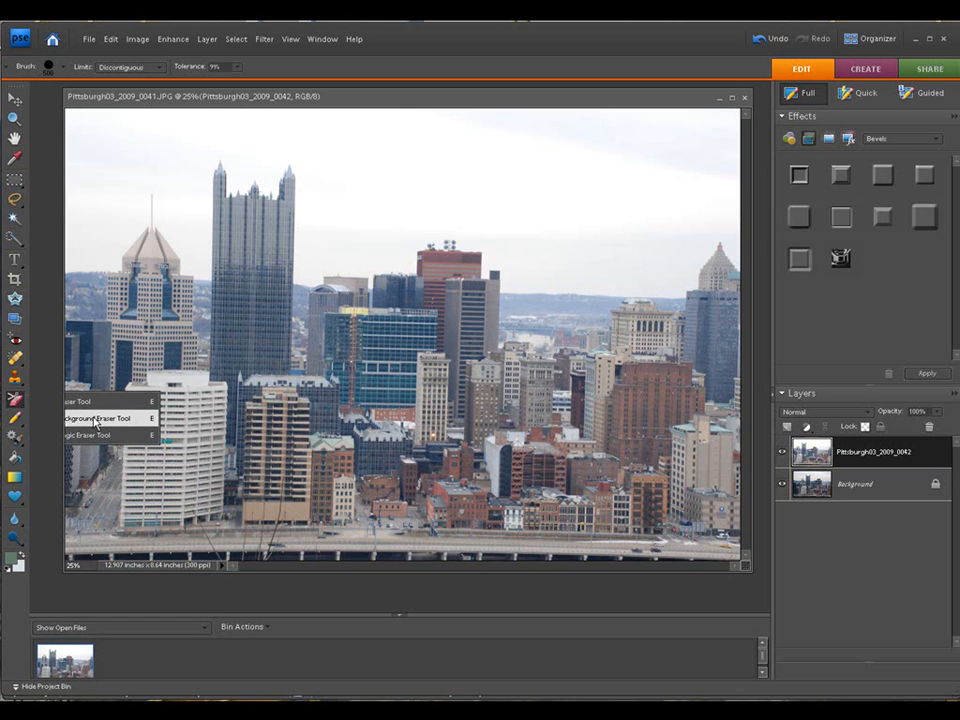
click(96, 418)
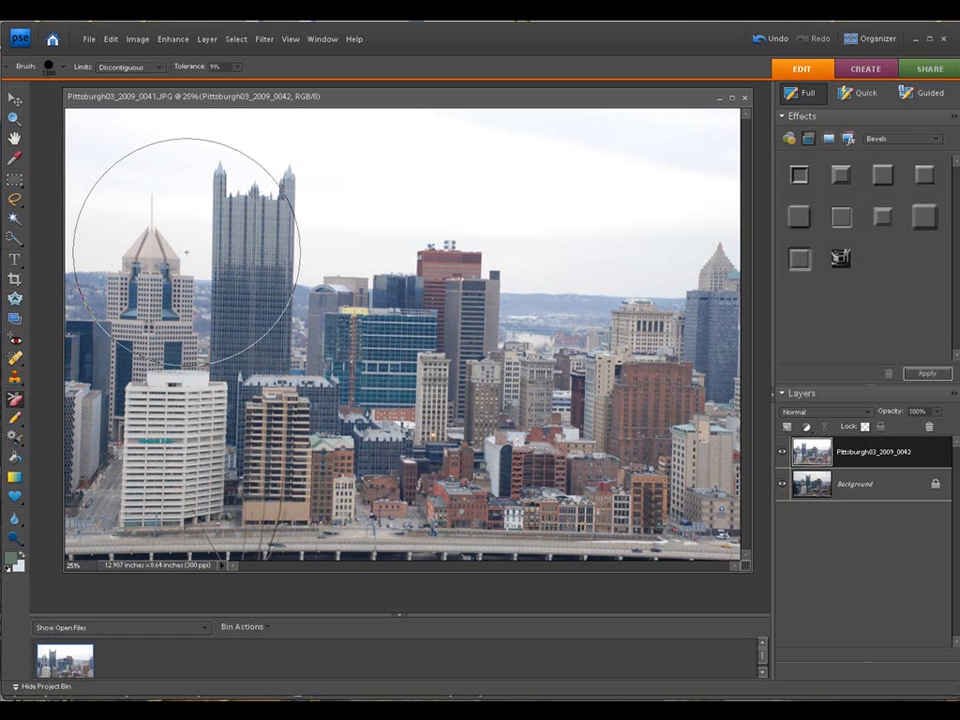
mouse_move(190, 223)
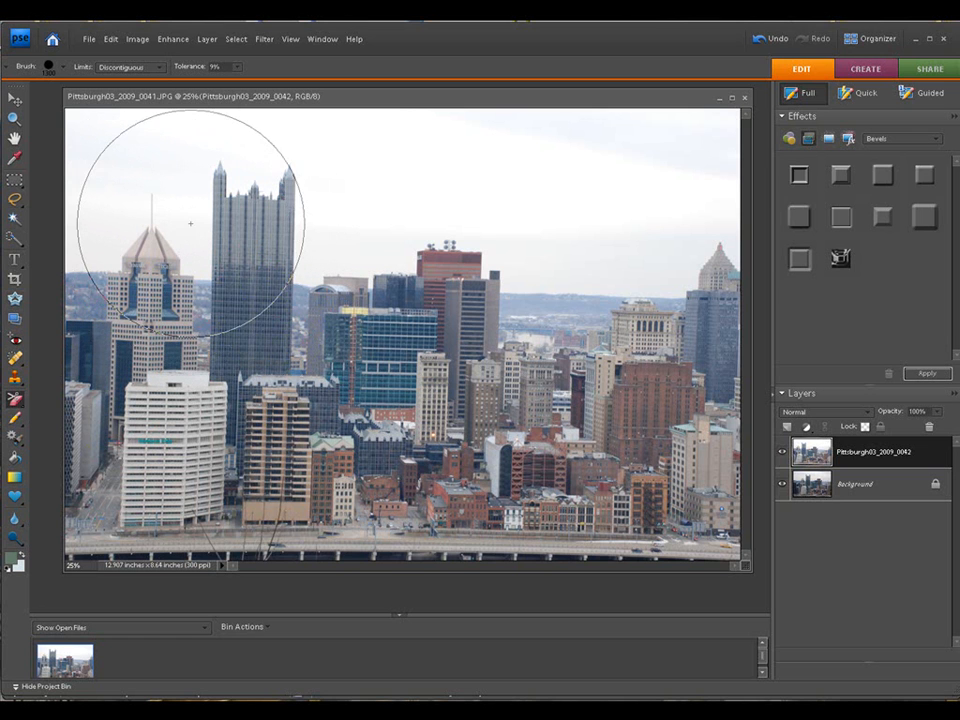
mouse_move(250, 303)
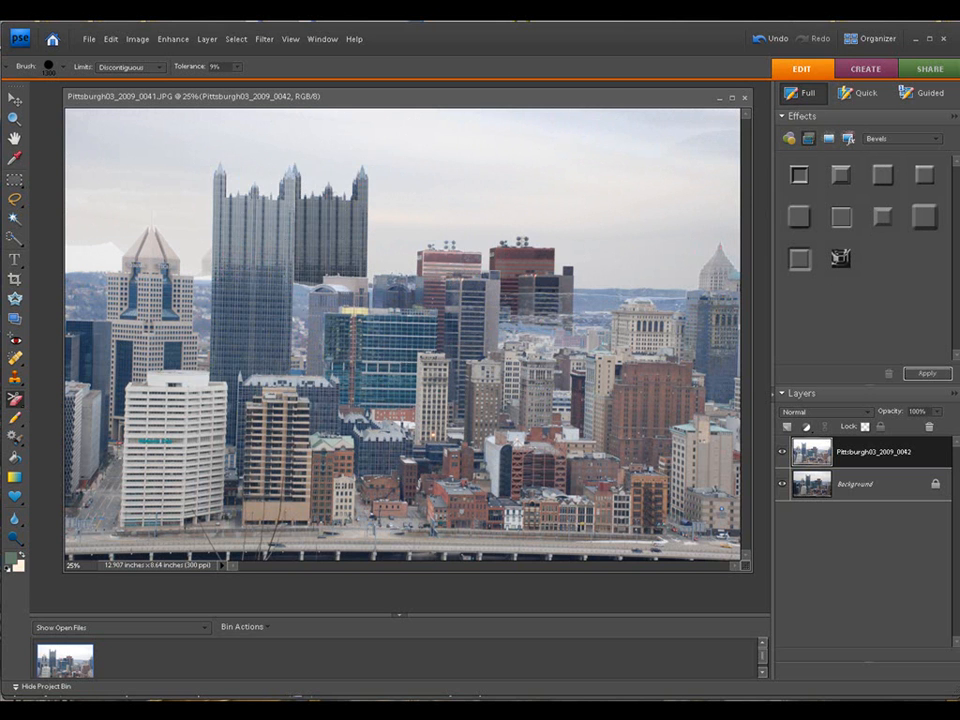
mouse_move(240, 230)
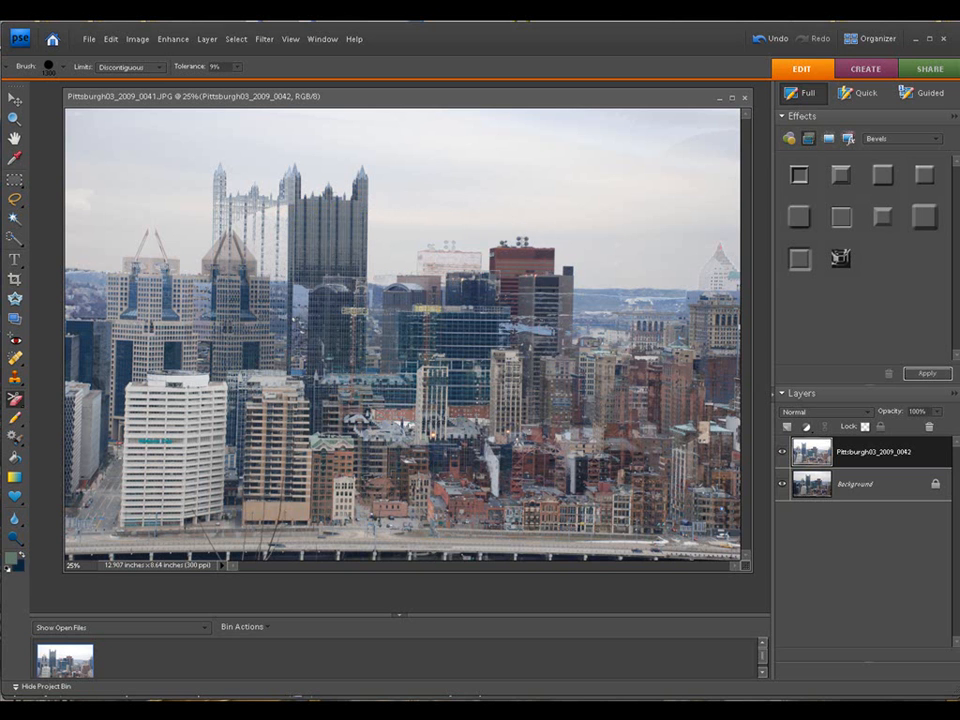
mouse_move(255, 205)
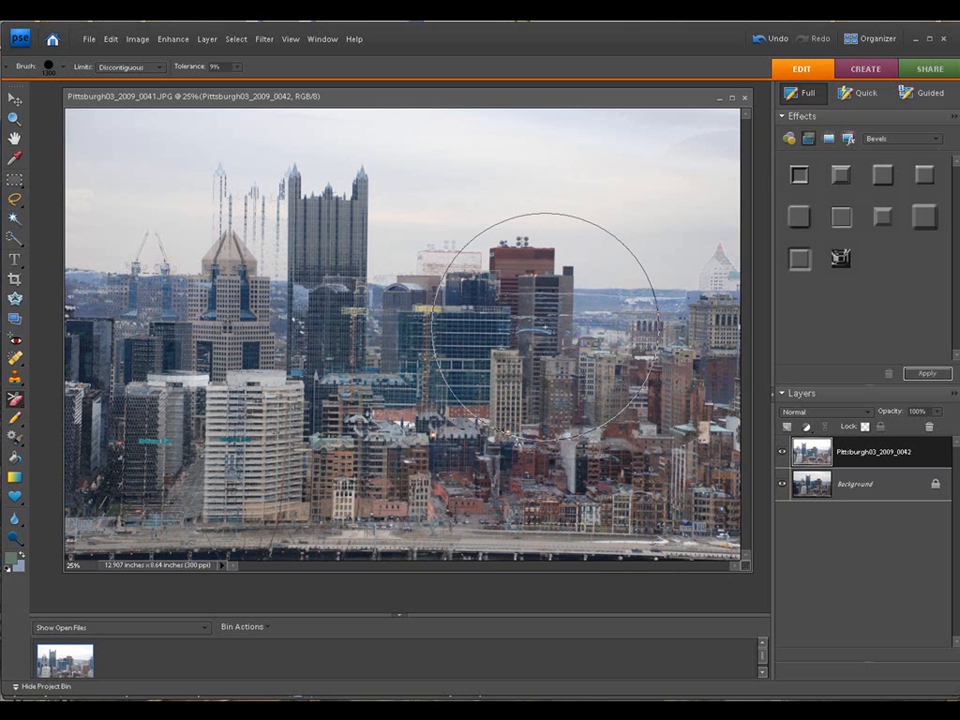
mouse_move(580, 310)
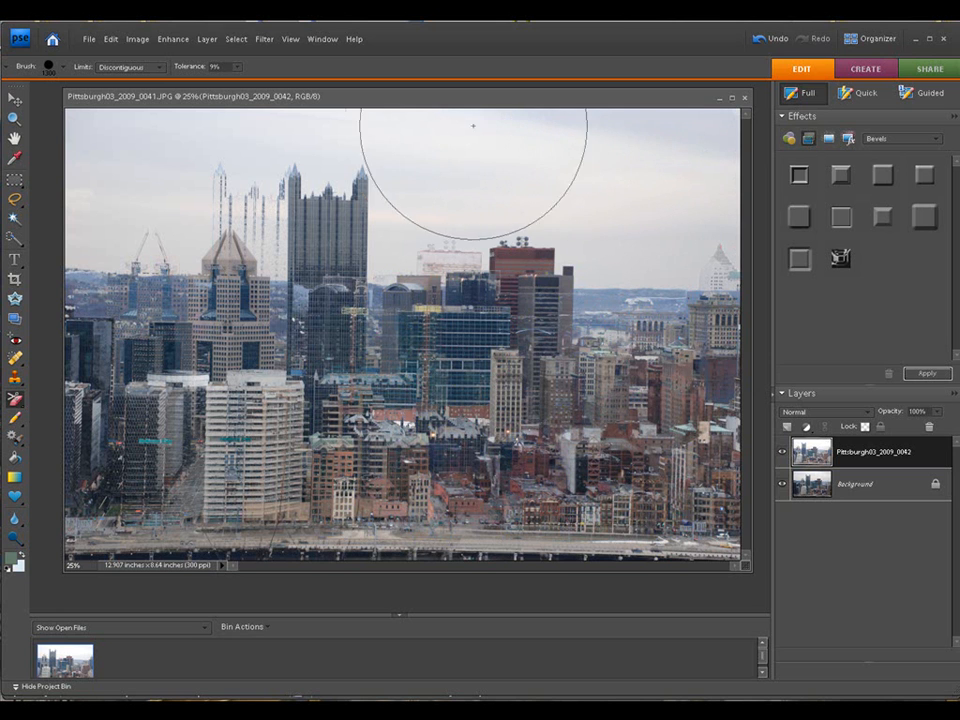
mouse_move(170, 280)
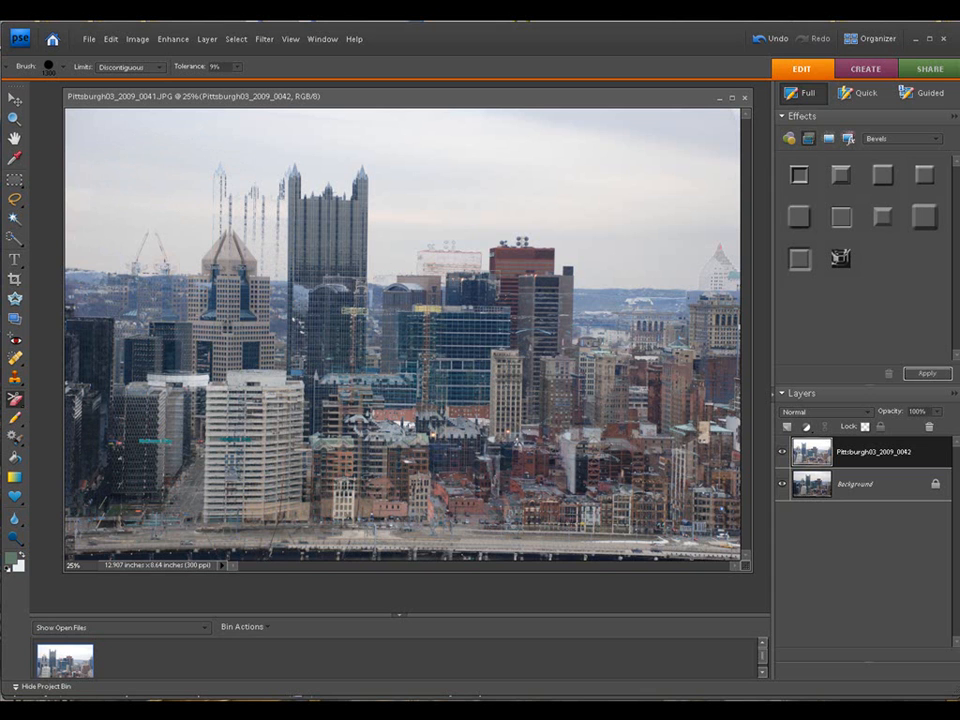
mouse_move(368, 180)
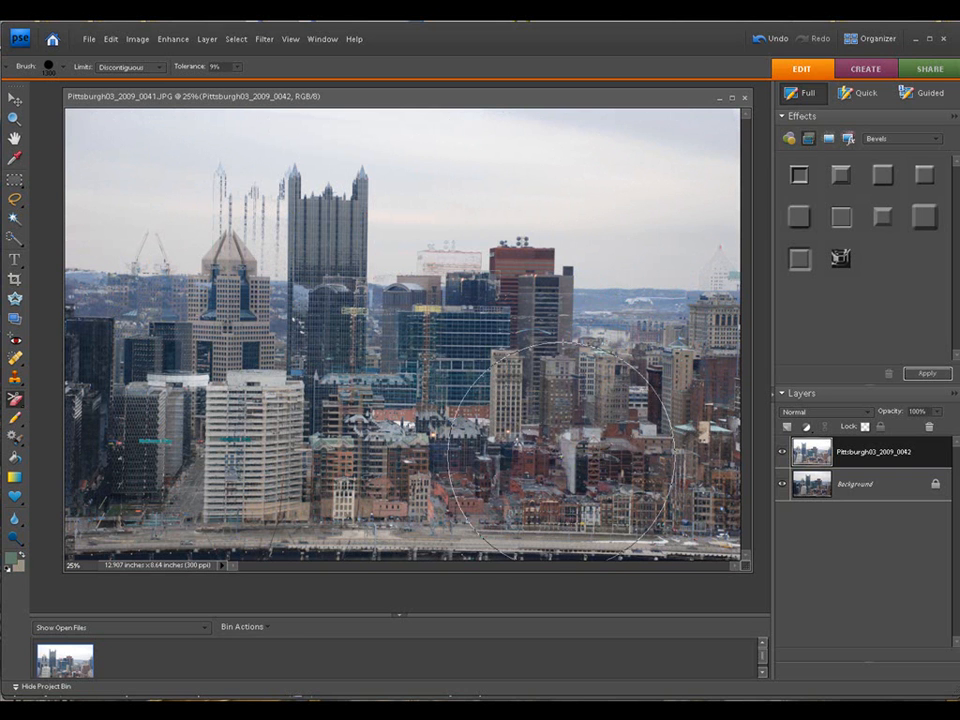
mouse_move(620, 460)
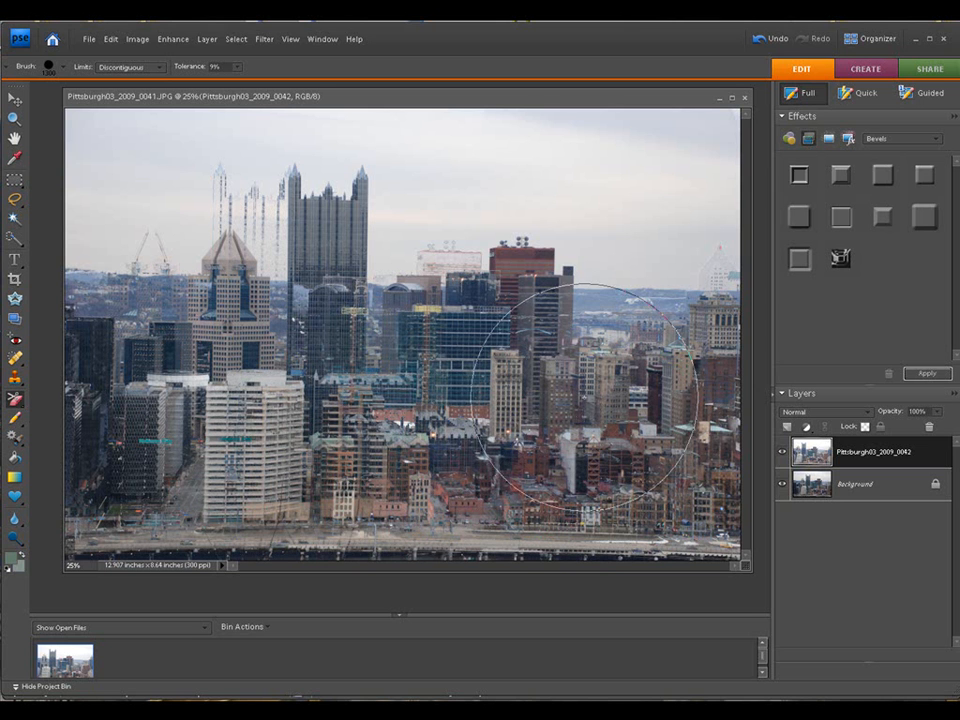
mouse_move(315, 385)
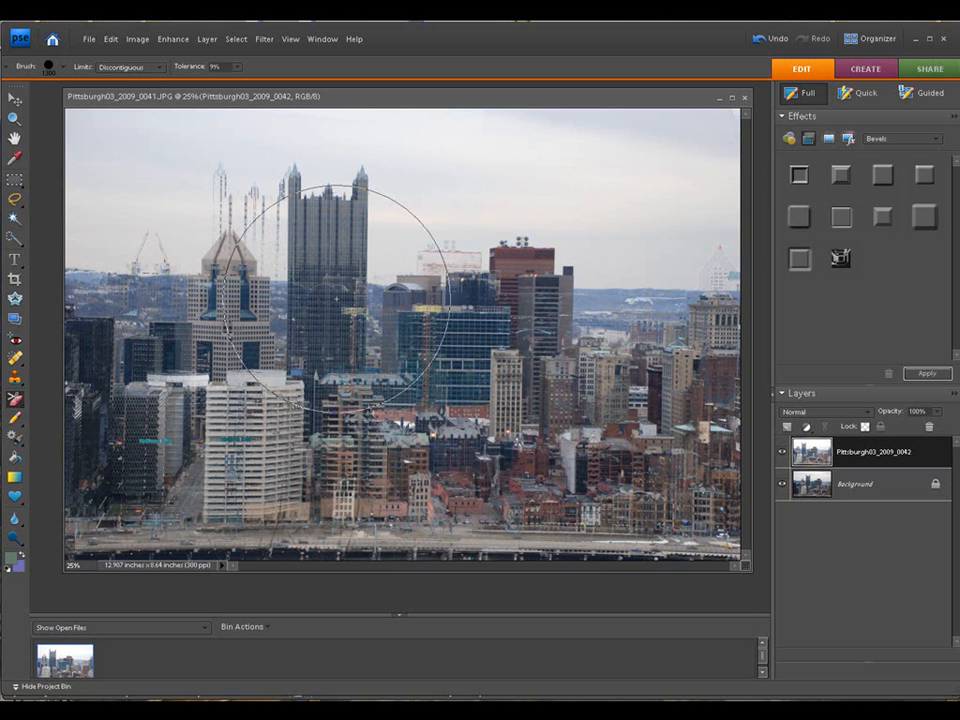
mouse_move(340, 235)
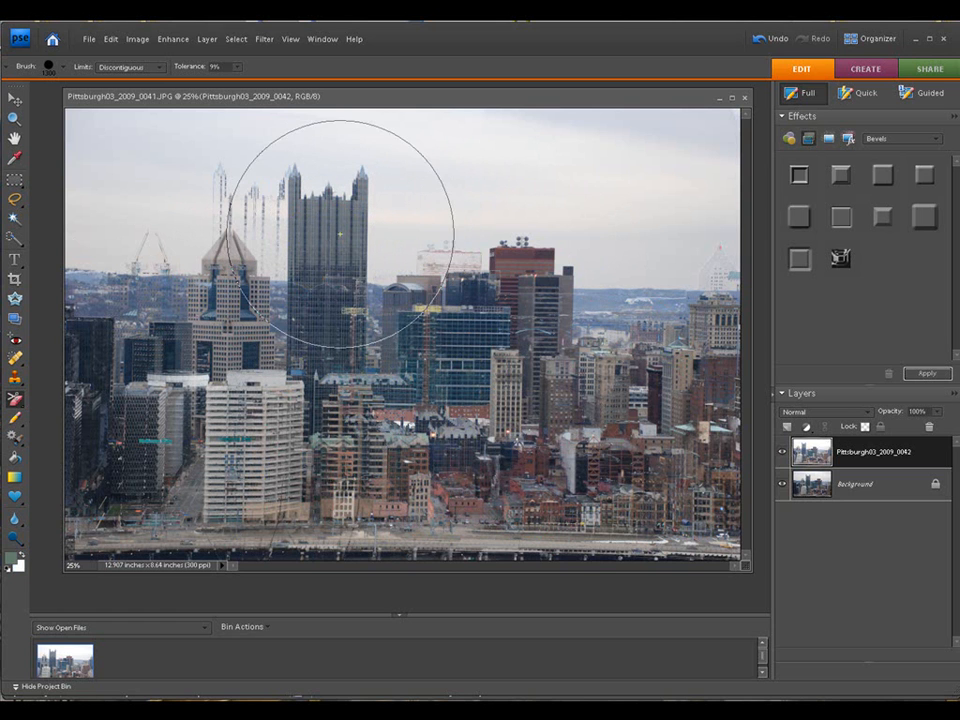
mouse_move(665, 163)
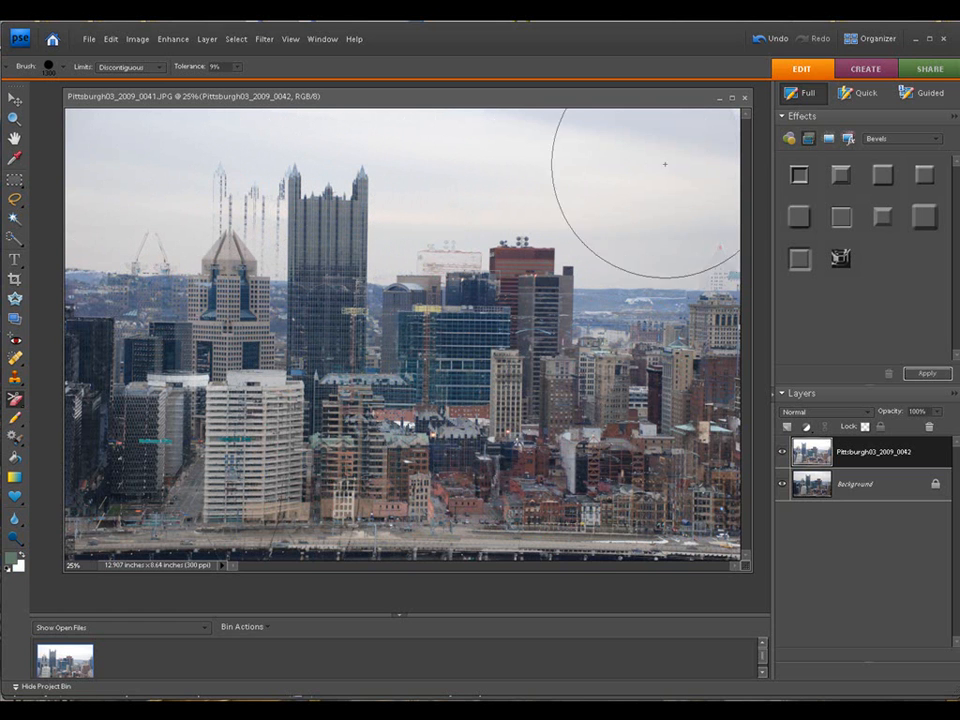
mouse_move(525, 475)
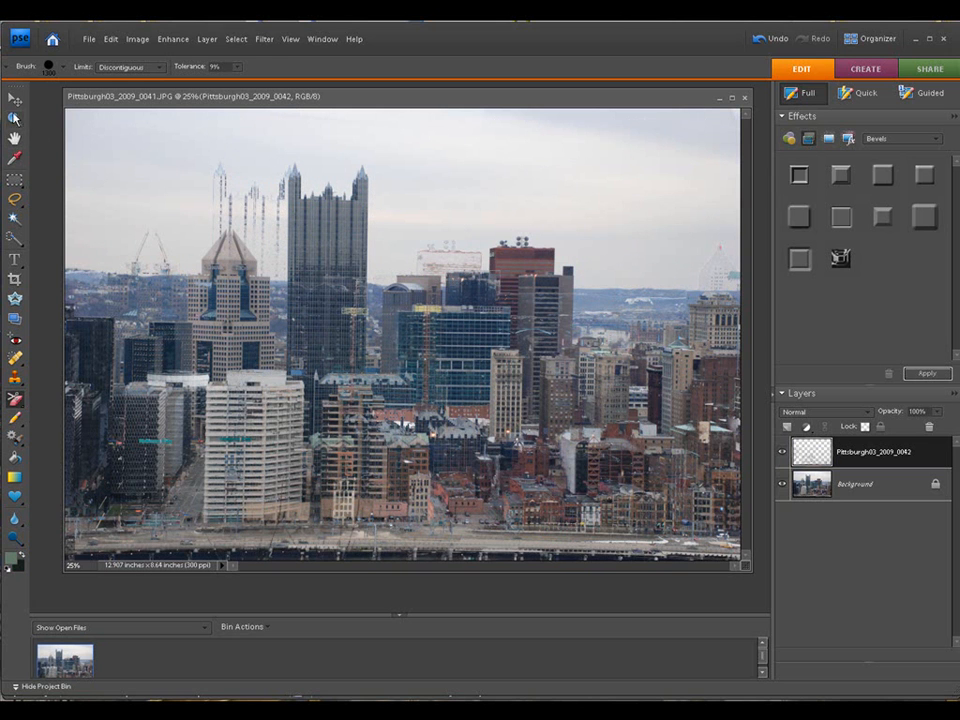
Select the Move tool.
click(14, 99)
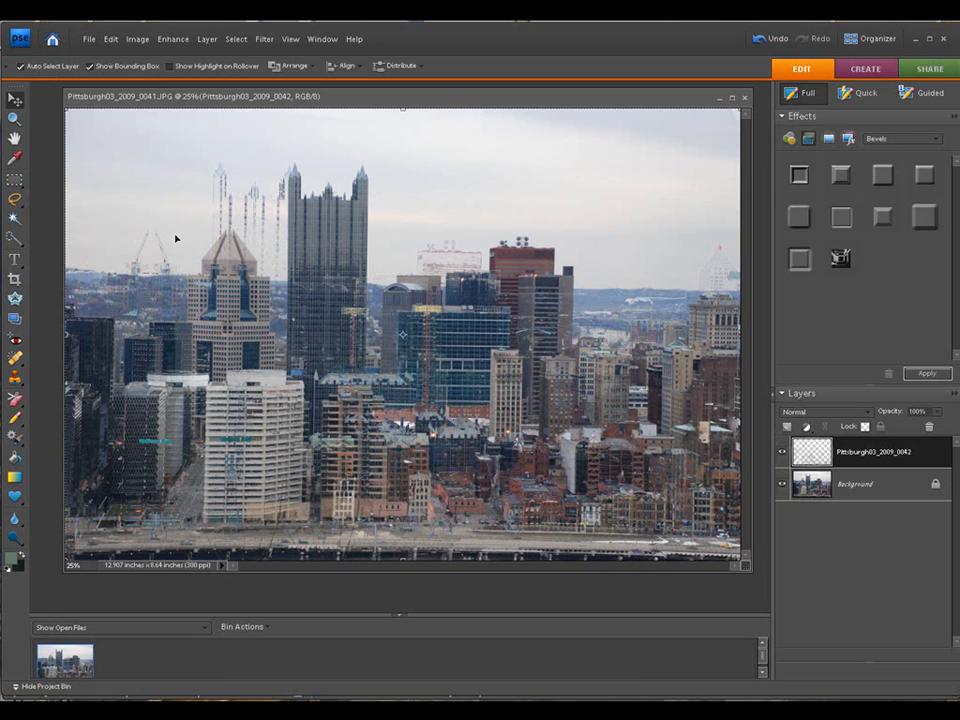
mouse_move(320, 208)
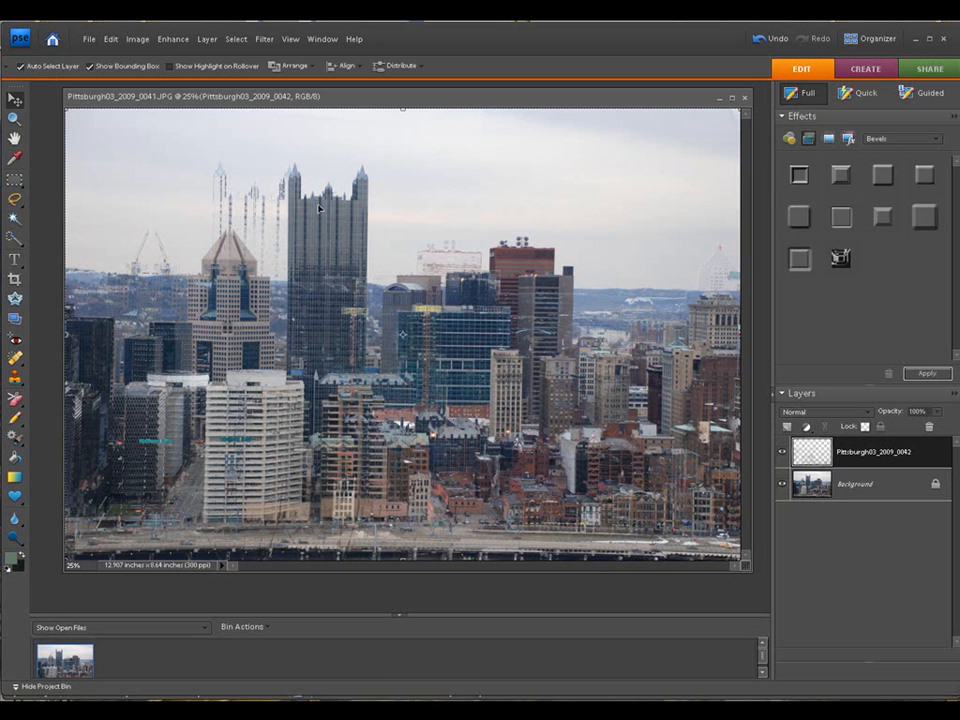
mouse_move(910, 480)
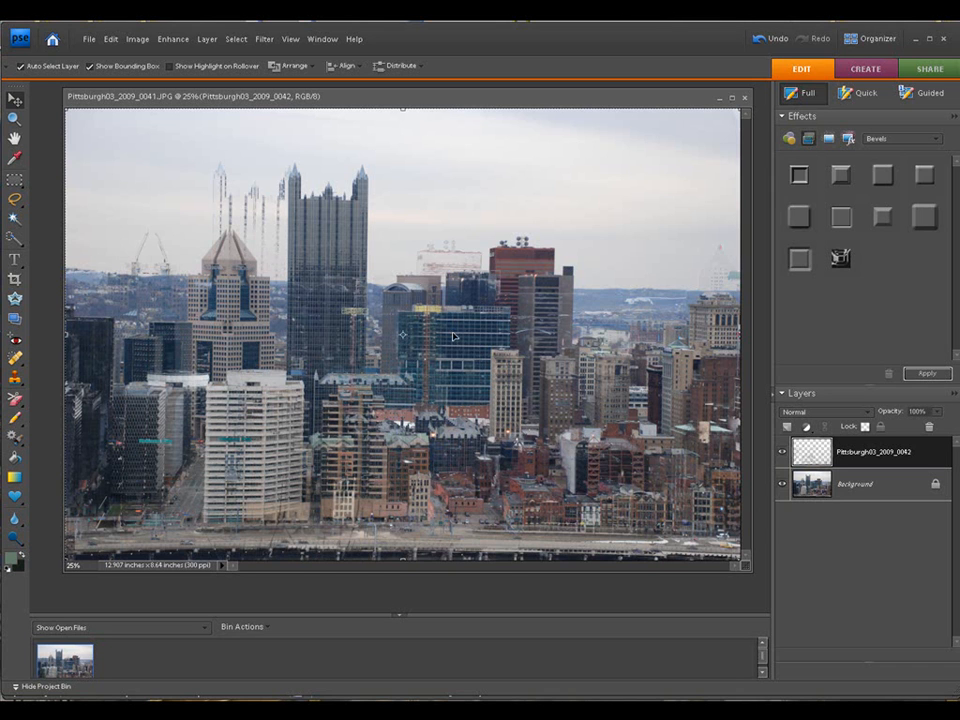
mouse_move(330, 340)
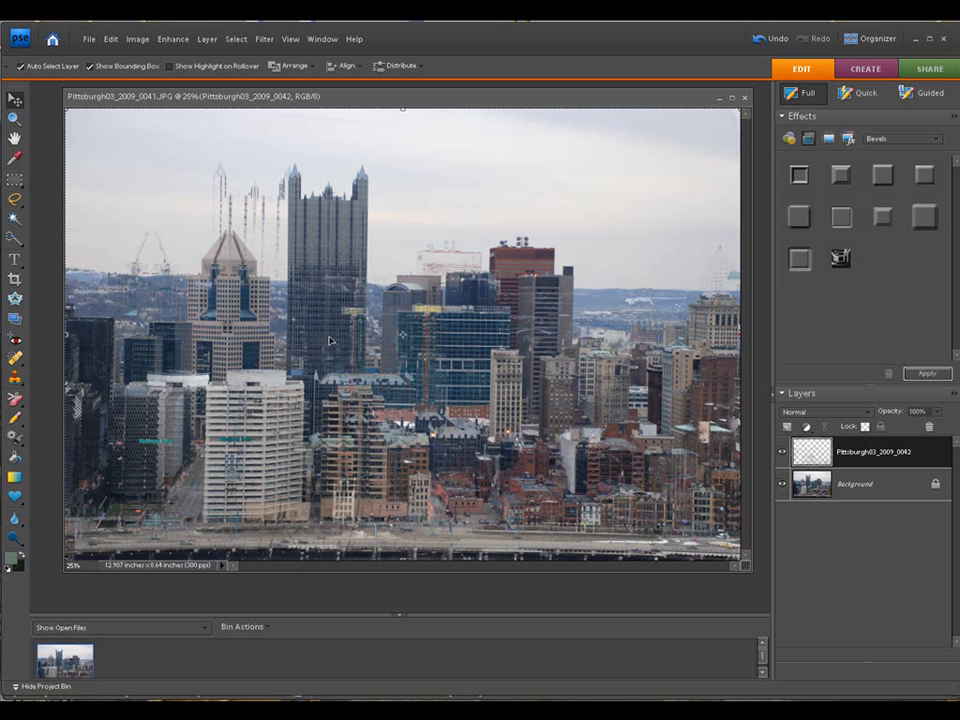
mouse_move(112, 214)
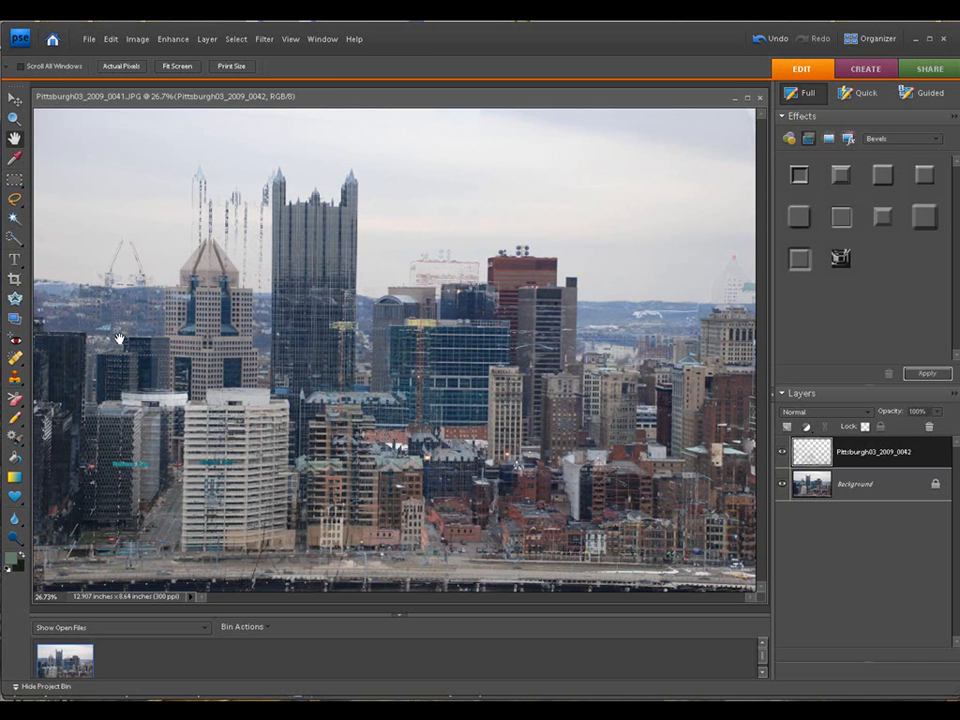
mouse_move(200, 380)
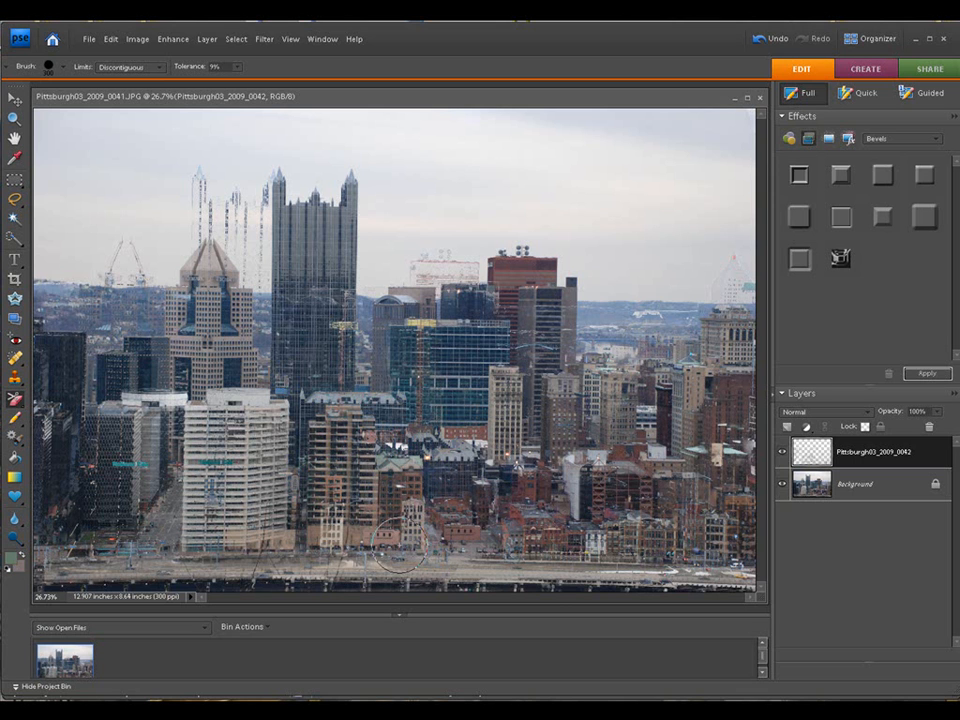
mouse_move(720, 455)
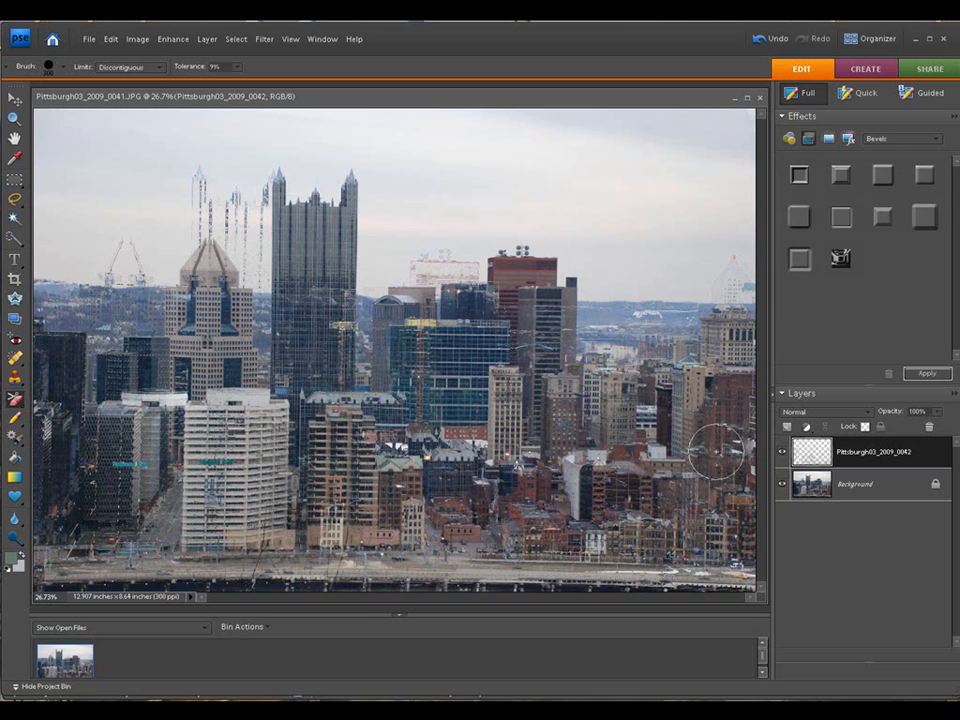
mouse_move(685, 430)
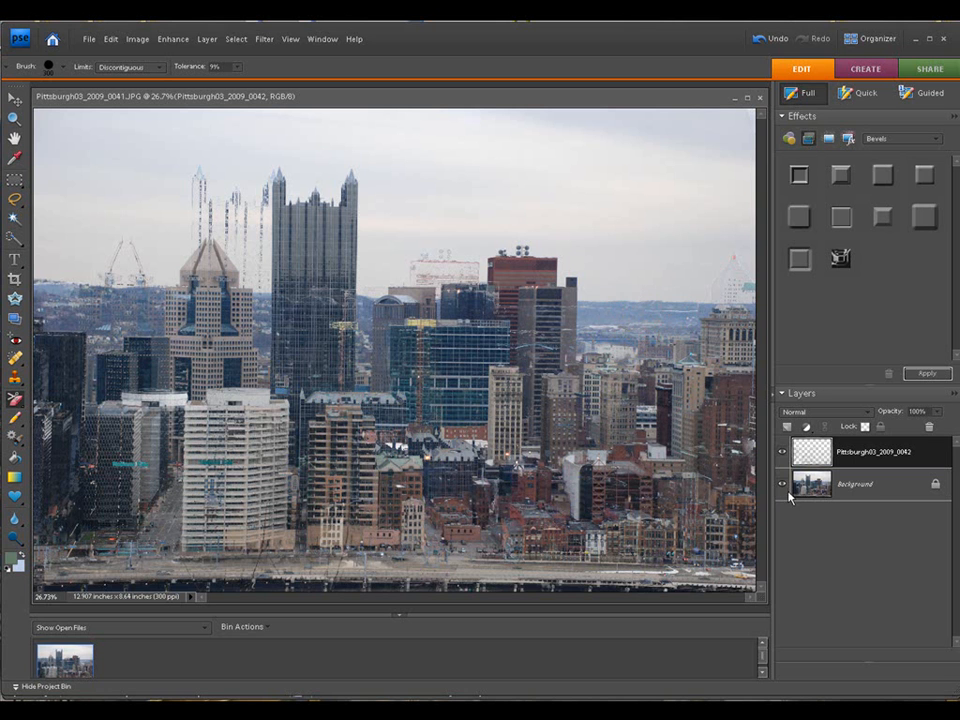
click(783, 484)
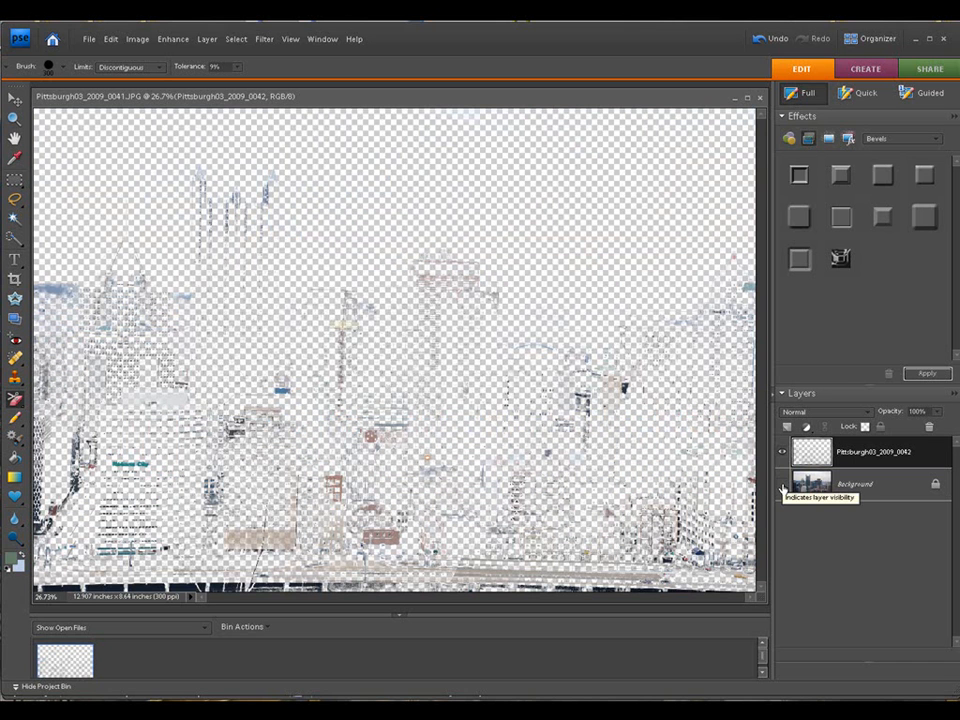
click(783, 485)
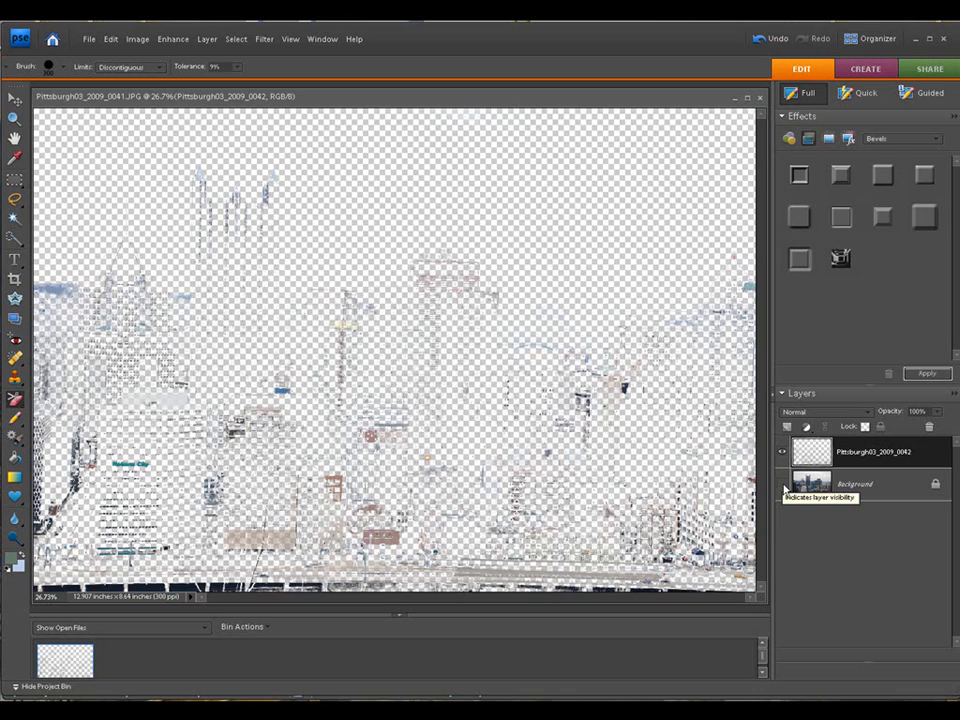
click(783, 487)
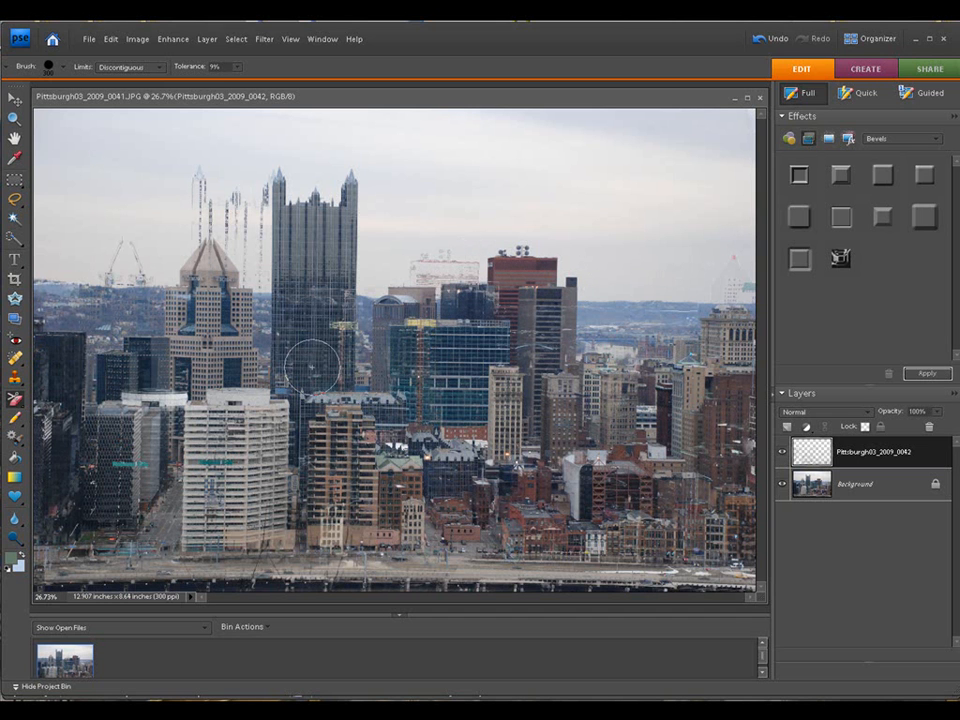
mouse_move(120, 425)
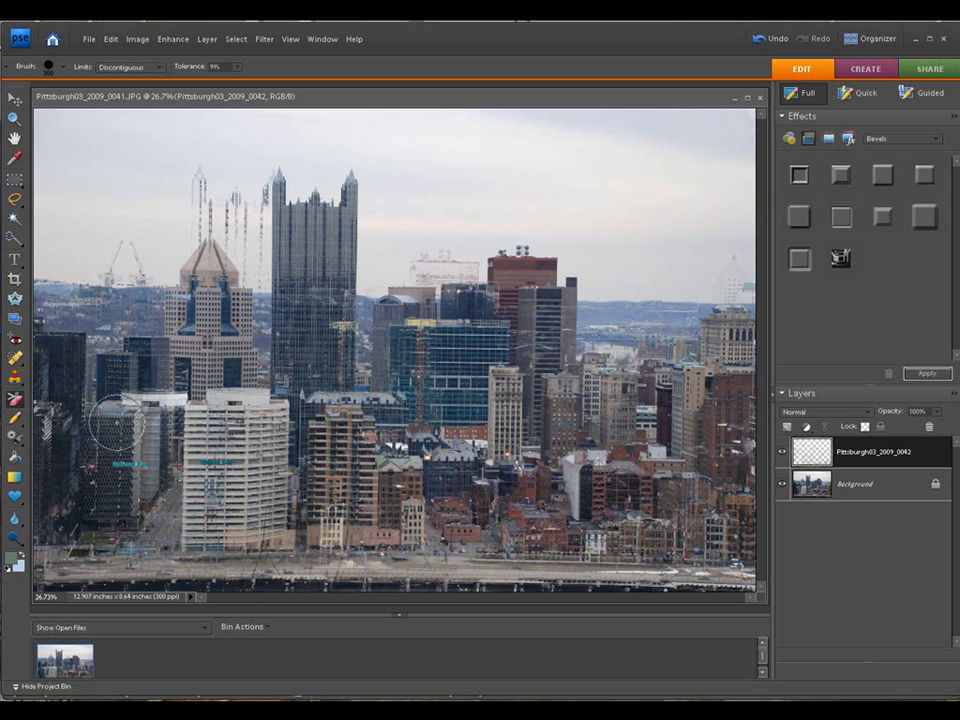
mouse_move(570, 355)
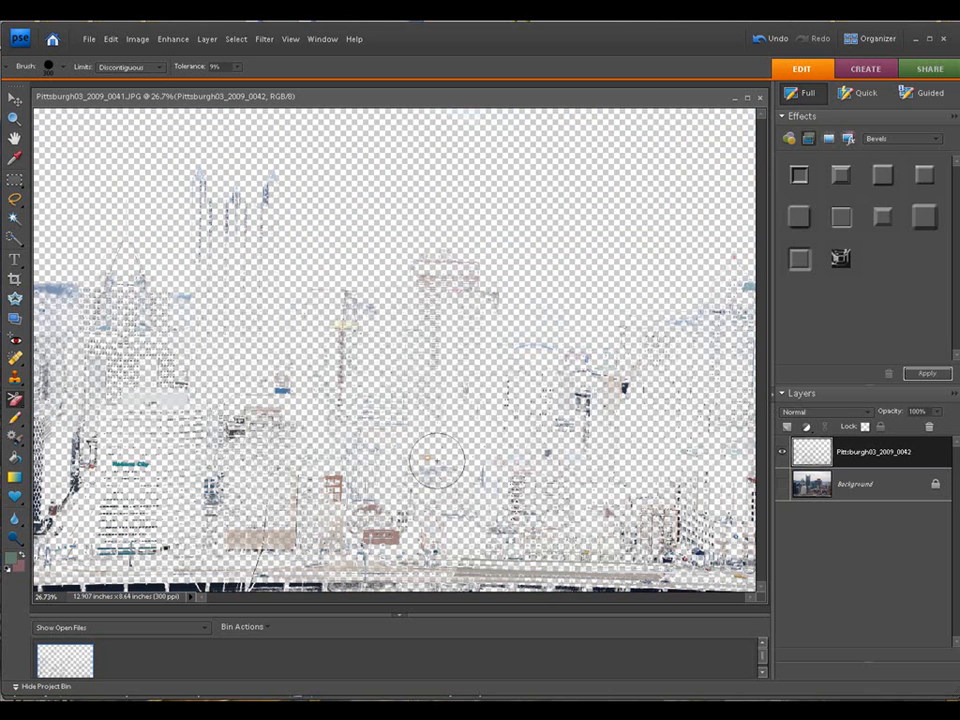
Erase more of the top photo over the lower buildings.
drag(435, 460, 440, 540)
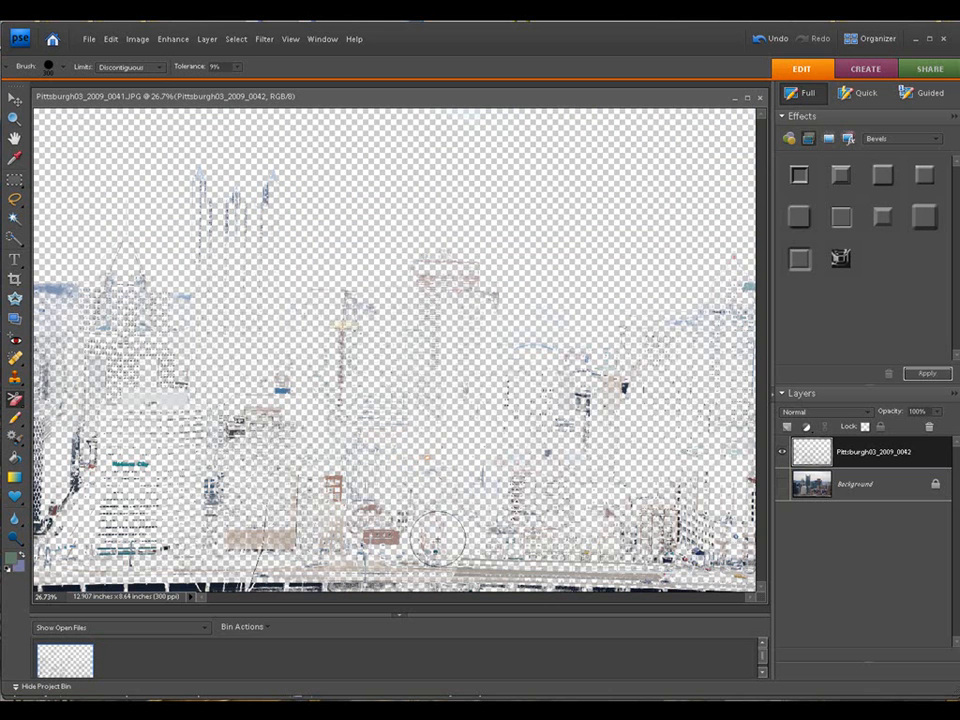